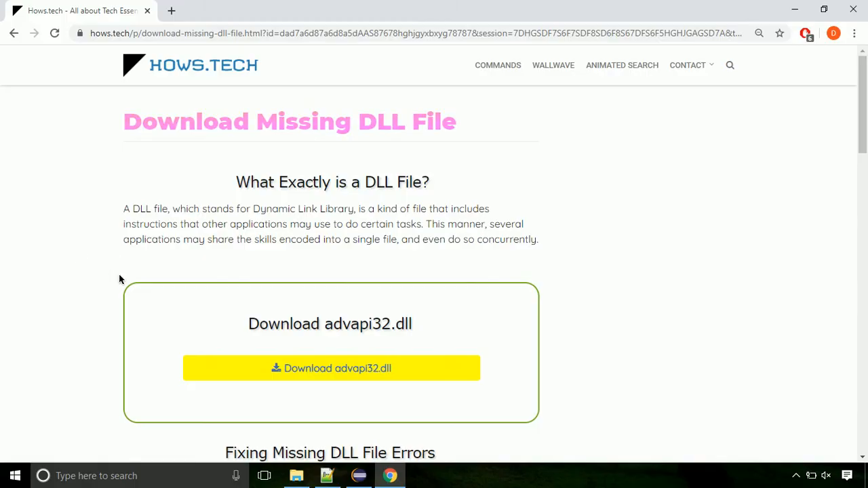
{"action": "mouse_move", "coordinate": [331, 380]}
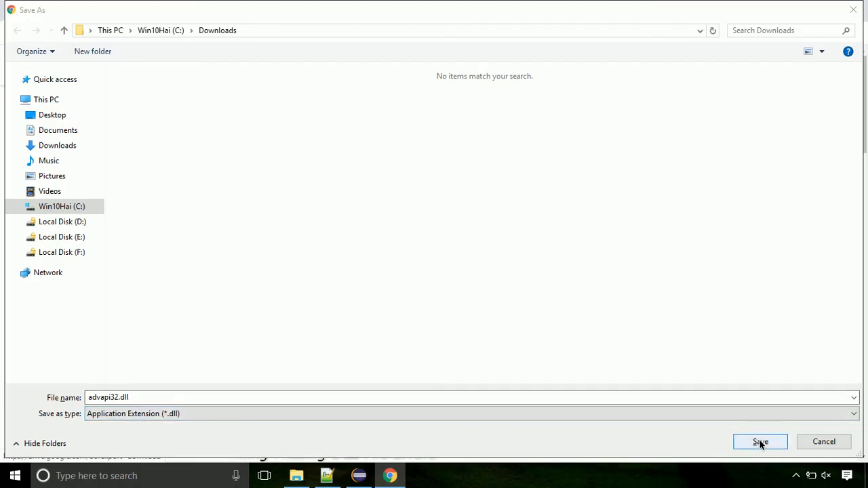
- Save advapi32.dll to Downloads and open the download item's options menu
{"action": "left_click", "coordinate": [759, 441]}
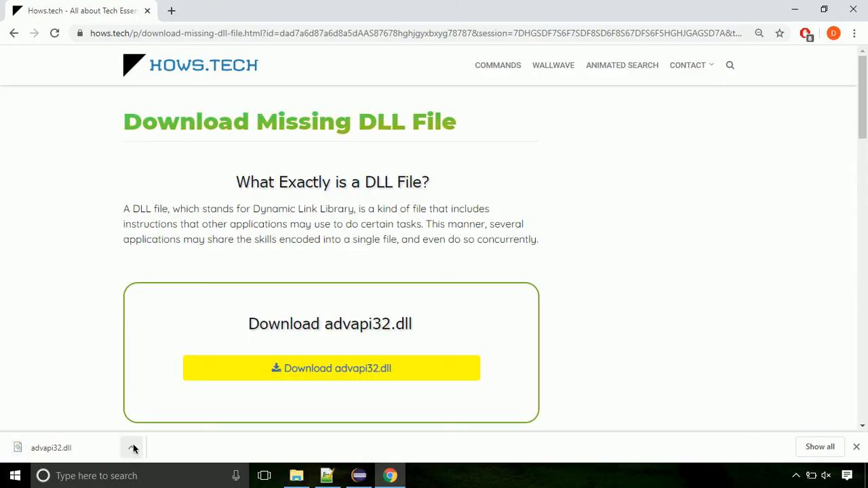
{"action": "left_click", "coordinate": [134, 448]}
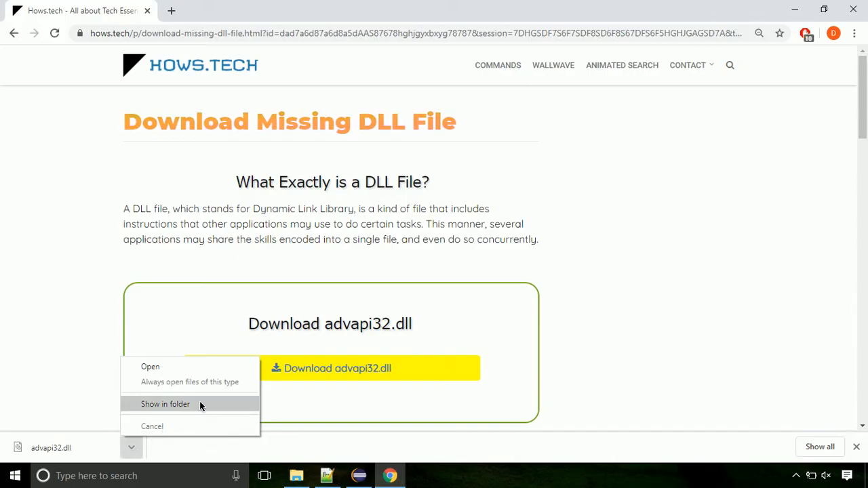
- Show advapi32.dll in its Downloads folder and copy it to the clipboard
{"action": "left_click", "coordinate": [166, 404]}
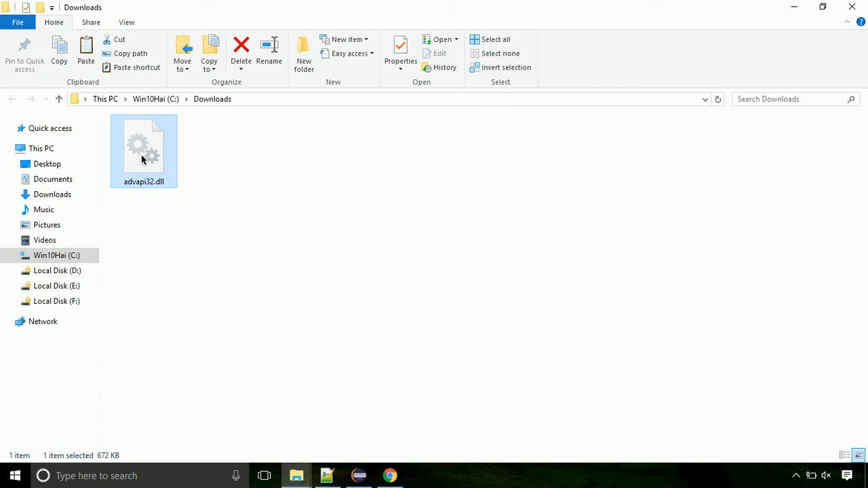
{"action": "right_click", "coordinate": [143, 159]}
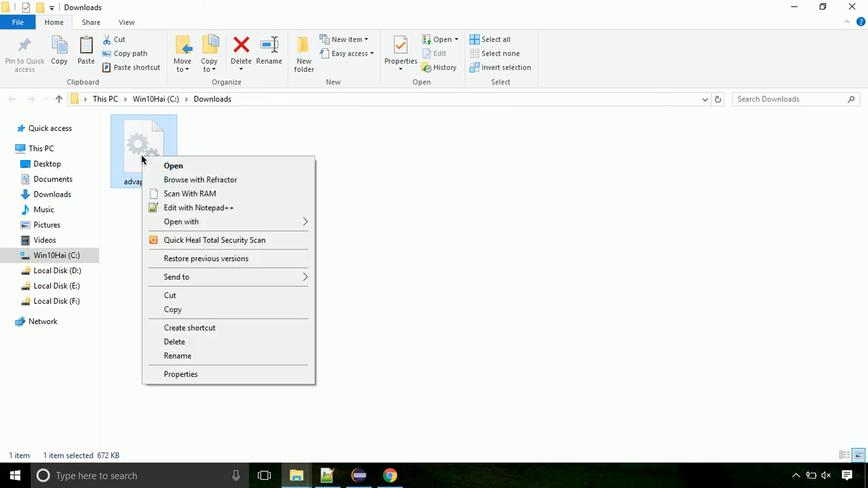
{"action": "mouse_move", "coordinate": [226, 309]}
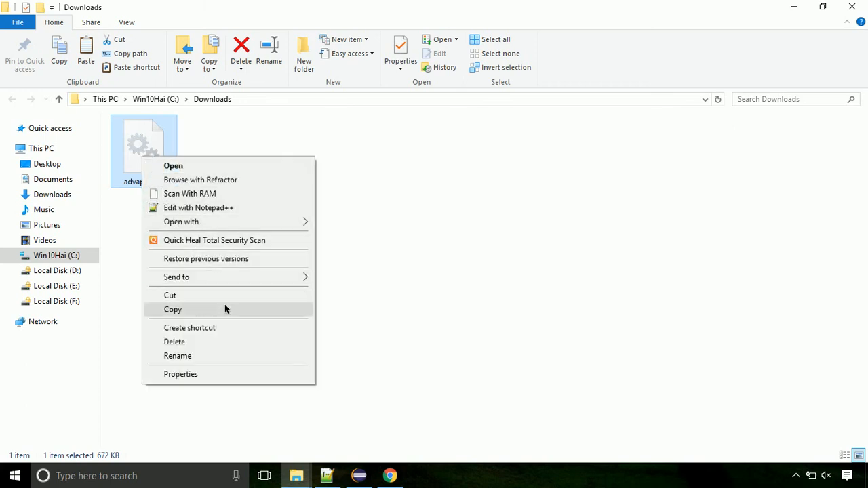
{"action": "left_click", "coordinate": [172, 309]}
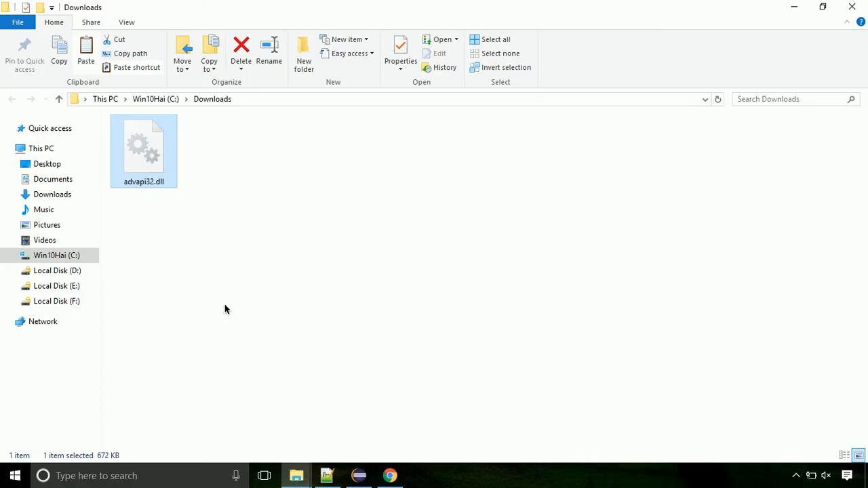
- Browse from drive C: through Windows into the System32 folder
{"action": "left_click", "coordinate": [56, 255]}
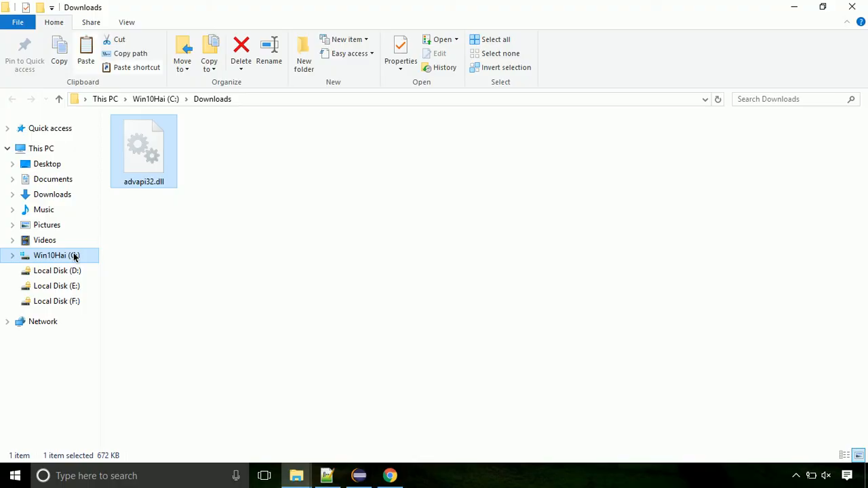
{"action": "left_click", "coordinate": [52, 255]}
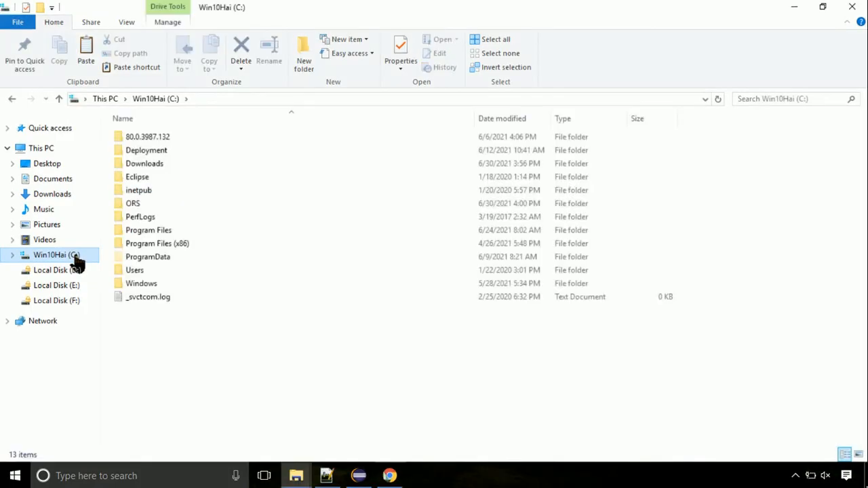
{"action": "mouse_move", "coordinate": [113, 275]}
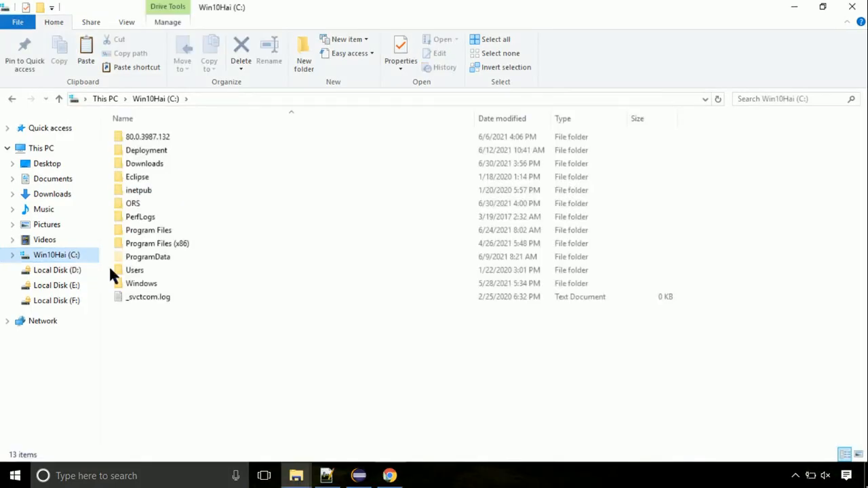
{"action": "mouse_move", "coordinate": [173, 283]}
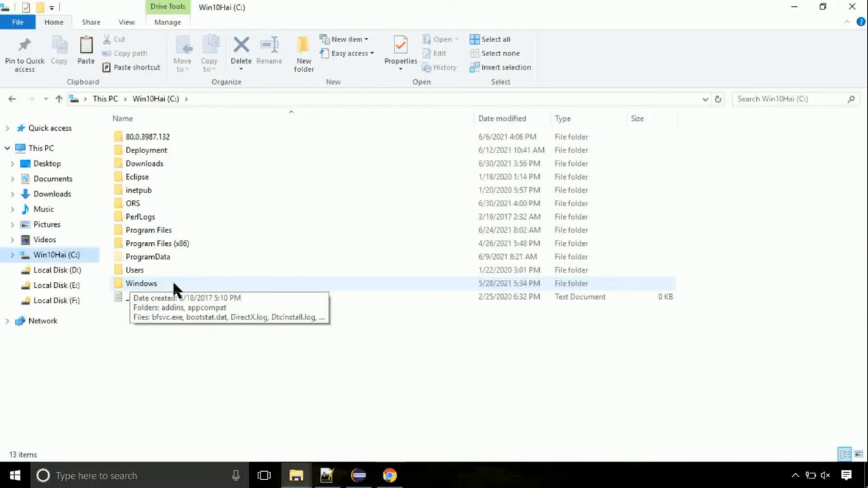
{"action": "double_click", "coordinate": [141, 283]}
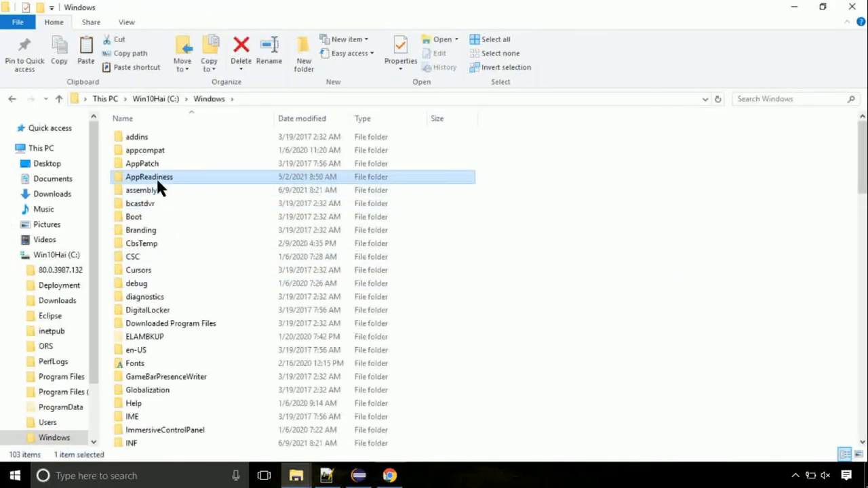
{"action": "scroll", "scroll_direction": "down", "scroll_amount": 3}
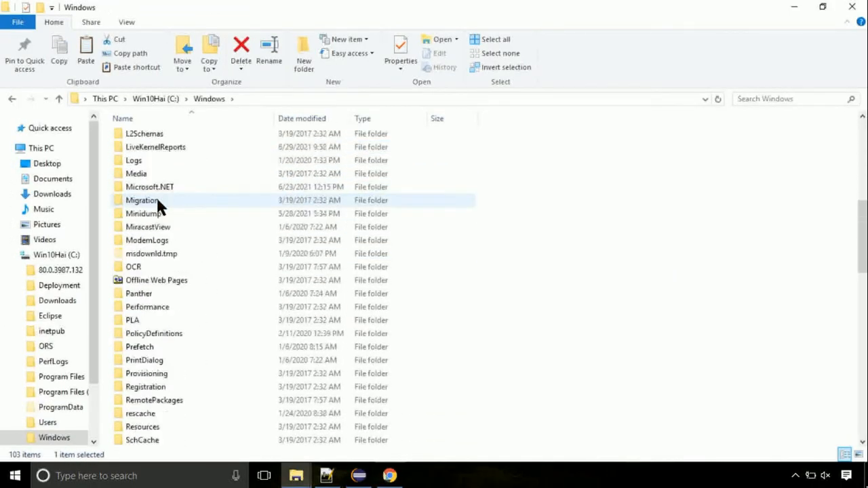
{"action": "scroll", "scroll_direction": "down", "scroll_amount": 3}
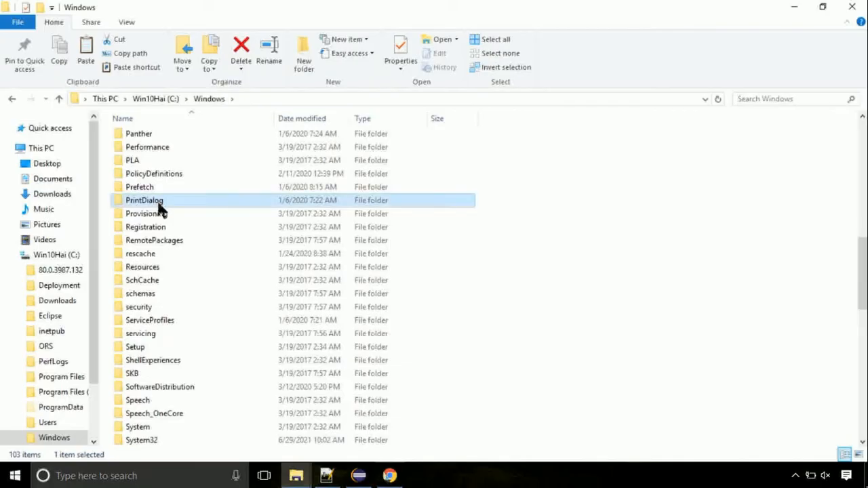
{"action": "scroll", "scroll_direction": "down", "scroll_amount": 3}
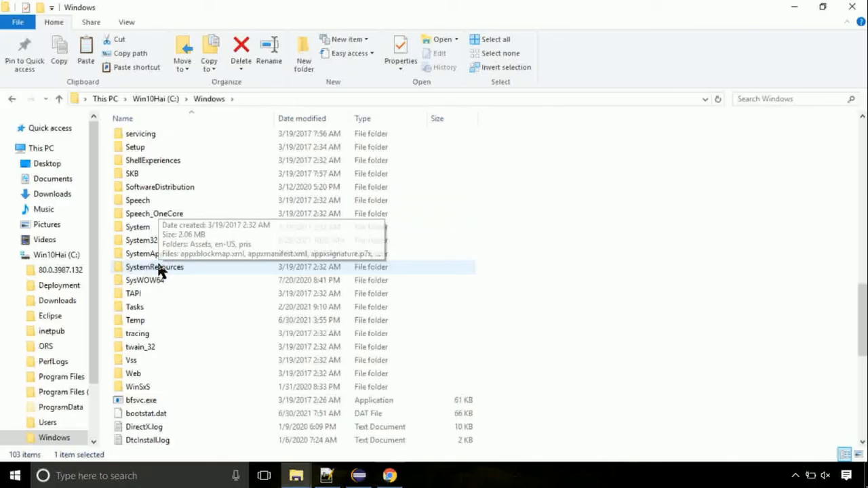
{"action": "double_click", "coordinate": [140, 240]}
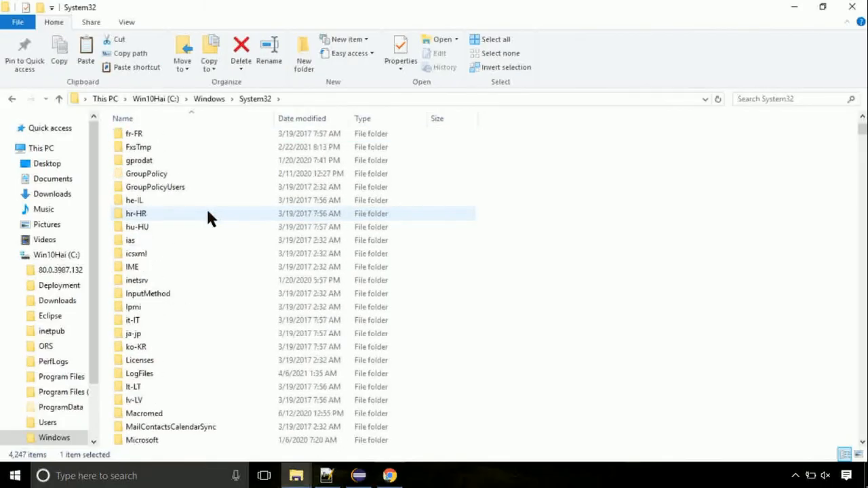
- Paste advapi32.dll into System32, bringing it to 4,248 items
{"action": "scroll", "scroll_direction": "down", "scroll_amount": 3}
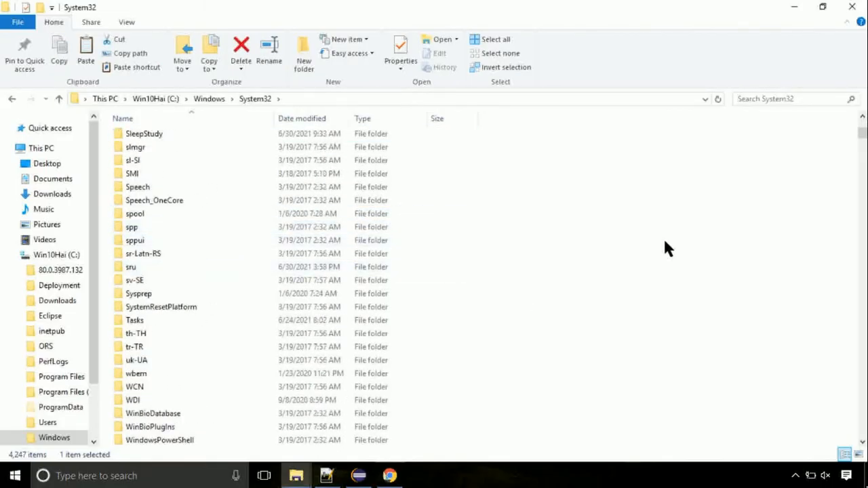
{"action": "right_click", "coordinate": [667, 248]}
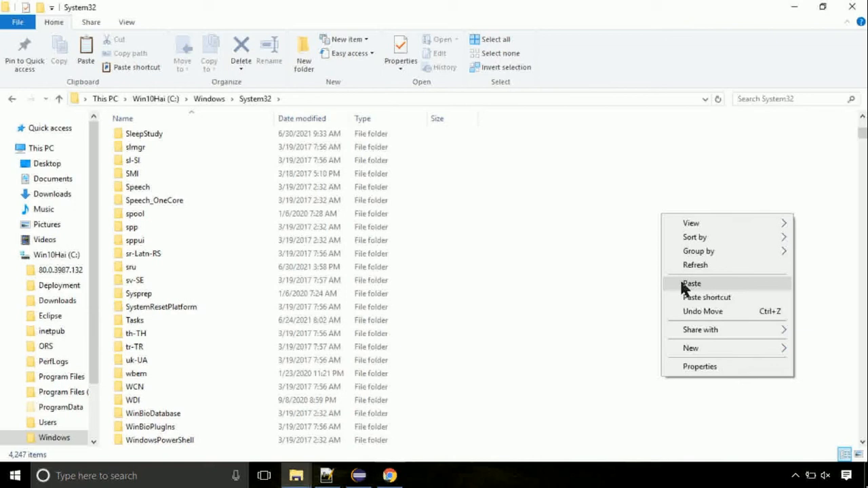
{"action": "left_click", "coordinate": [690, 283]}
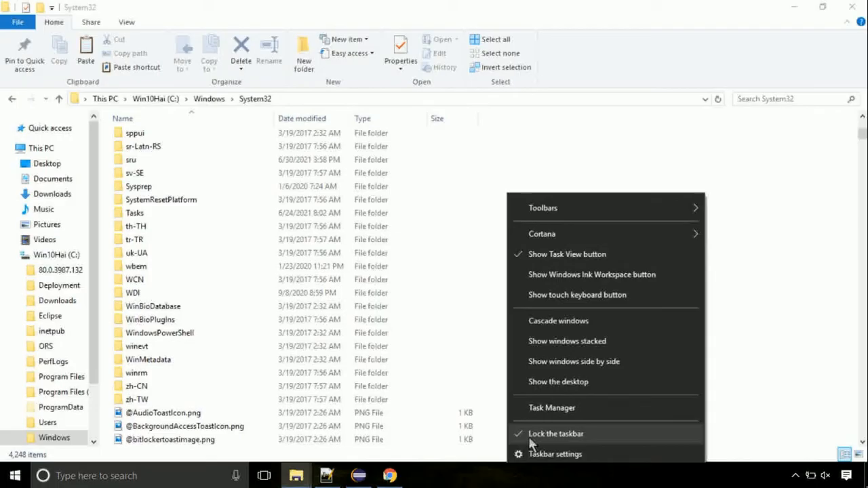
- From Task Manager's Run new task window, open the Browse file picker
{"action": "left_click", "coordinate": [552, 408]}
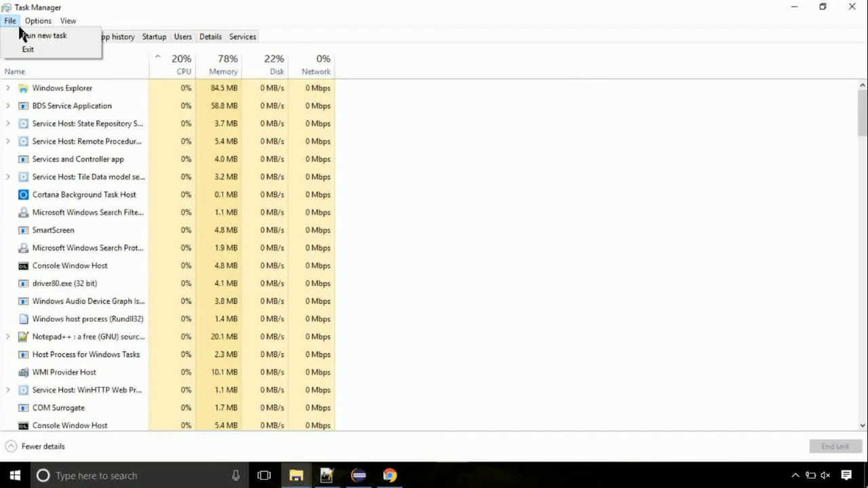
{"action": "left_click", "coordinate": [48, 36]}
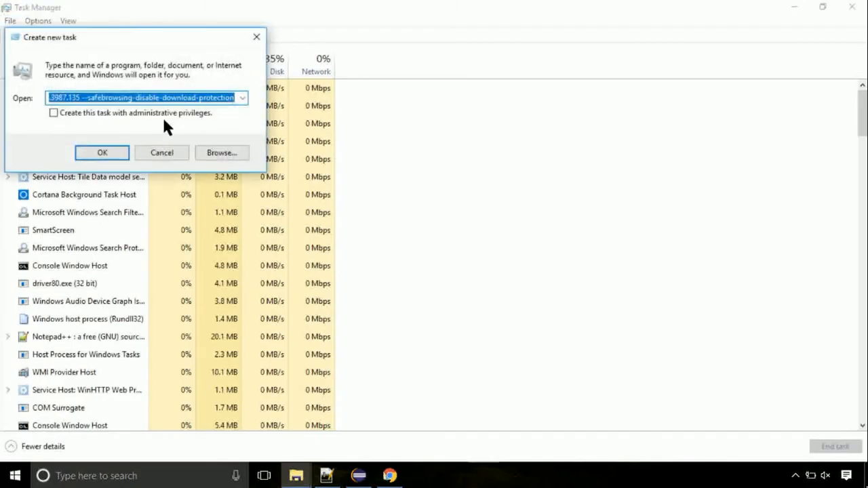
{"action": "left_click", "coordinate": [221, 152]}
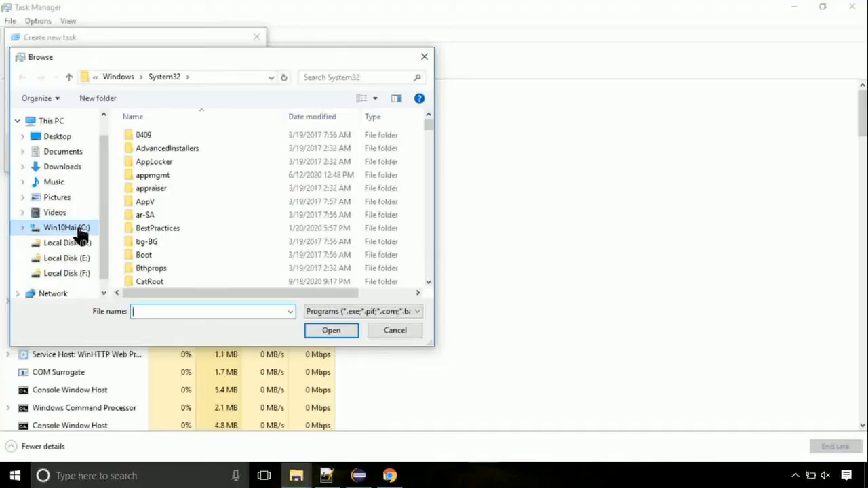
- Browse to C:\Windows\System32 and pick cmd.exe as the new task
{"action": "left_click", "coordinate": [66, 227]}
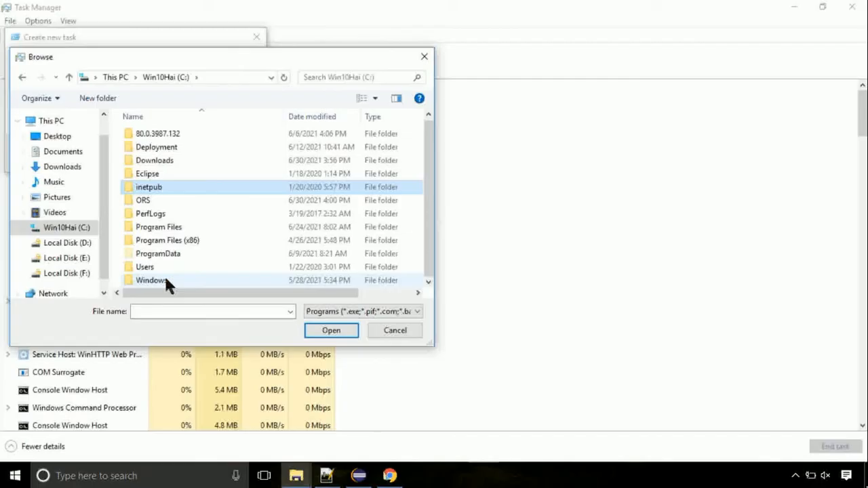
{"action": "double_click", "coordinate": [150, 280]}
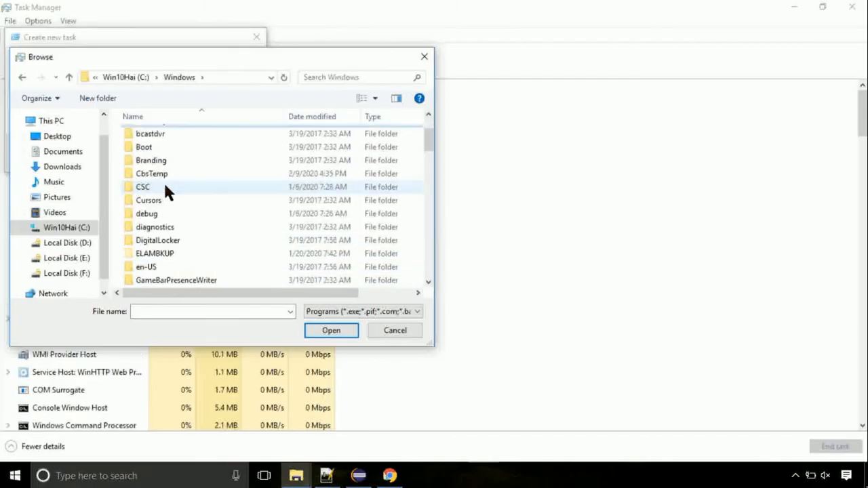
{"action": "scroll", "scroll_direction": "down", "scroll_amount": 3}
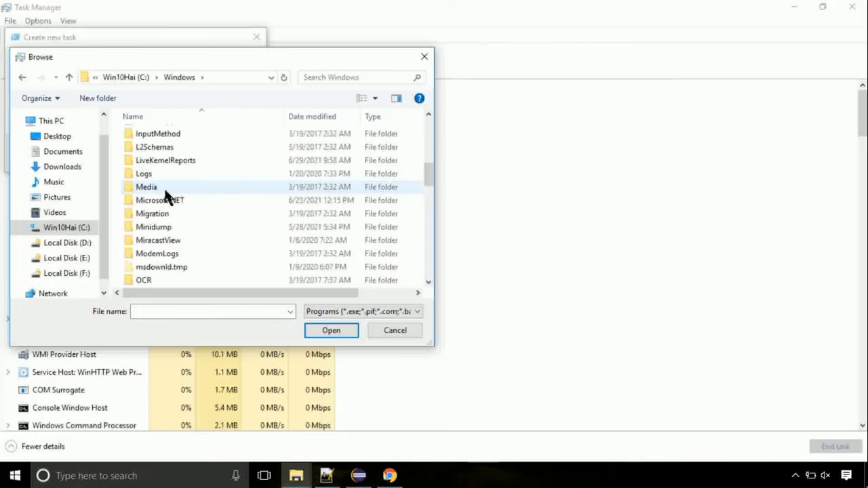
{"action": "scroll", "scroll_direction": "down", "scroll_amount": 3}
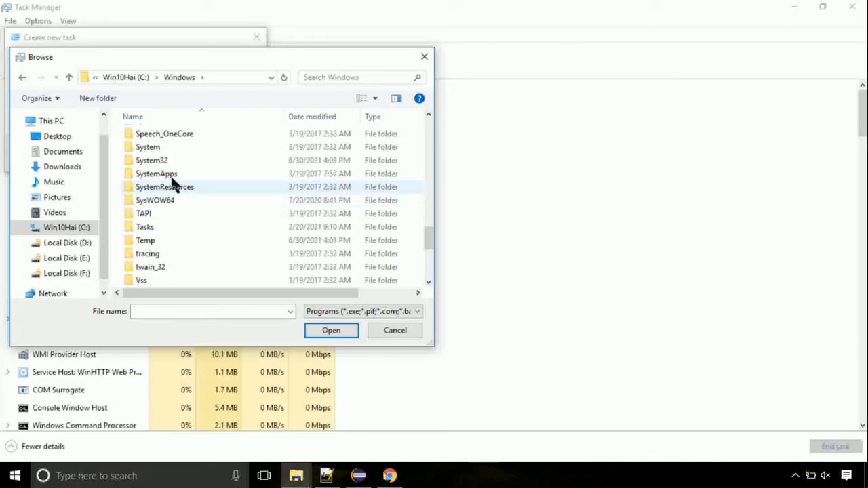
{"action": "double_click", "coordinate": [151, 160]}
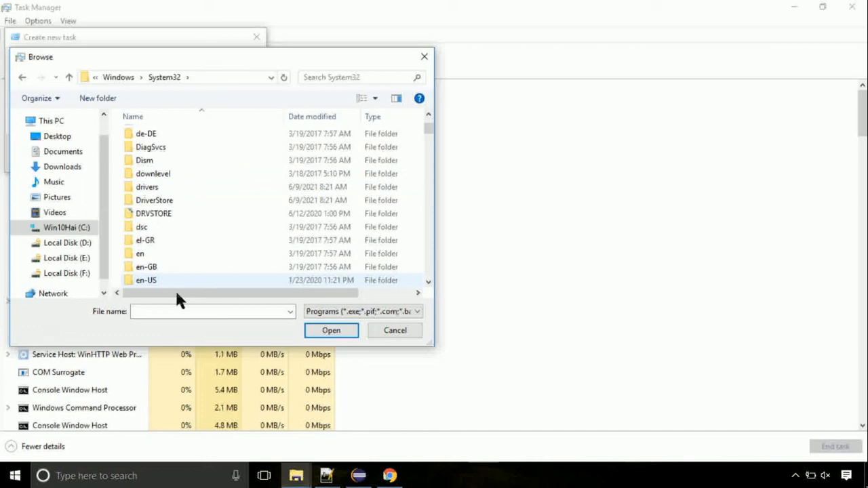
{"action": "scroll", "scroll_direction": "down", "scroll_amount": 3}
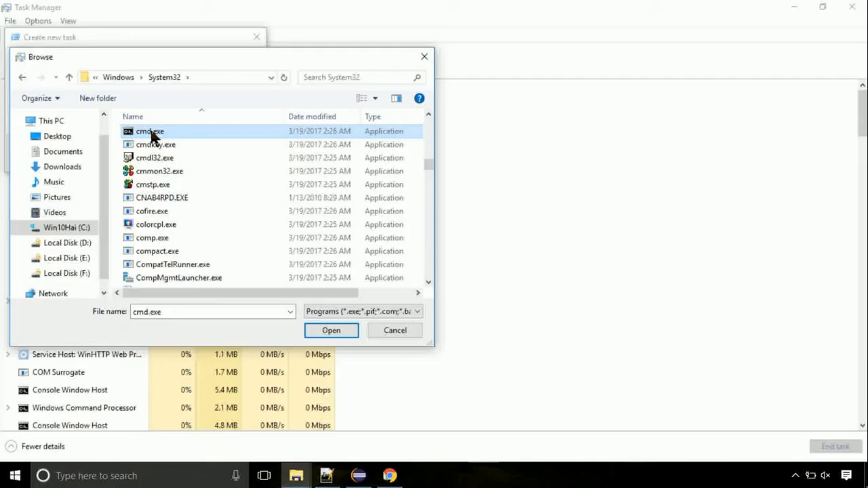
{"action": "left_click", "coordinate": [330, 331]}
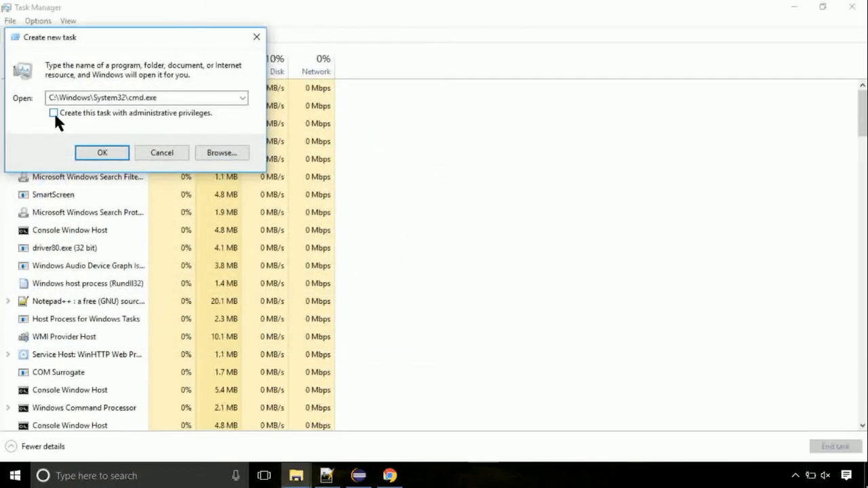
- Launch cmd.exe with admin privileges, run gpupdate, and type chkdsk c:
{"action": "left_click", "coordinate": [102, 152]}
{"action": "type", "text": "gpupdate"}
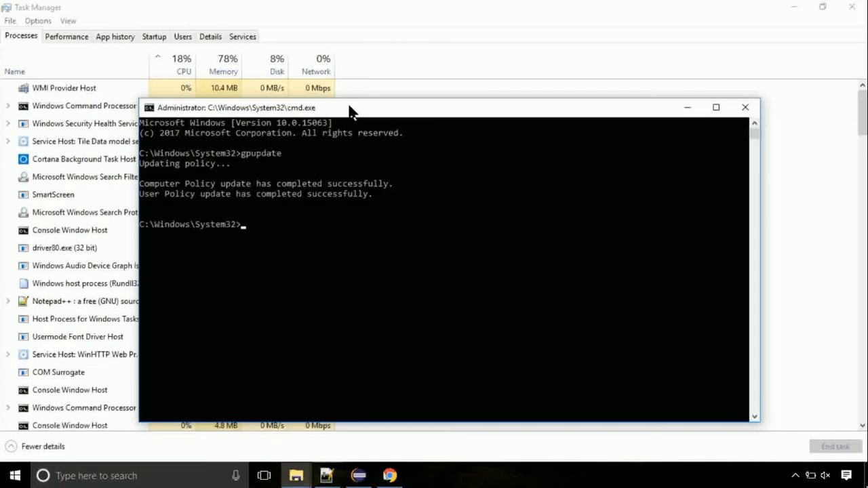
{"action": "type", "text": "chk"}
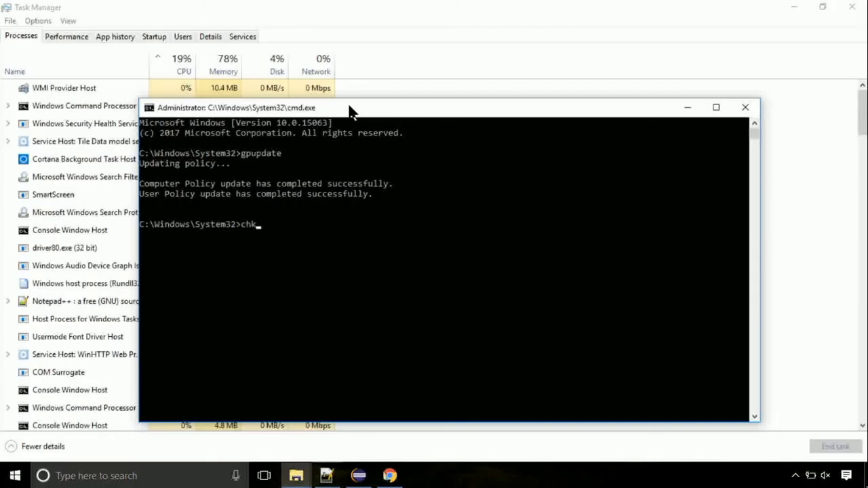
{"action": "type", "text": "dsk c:"}
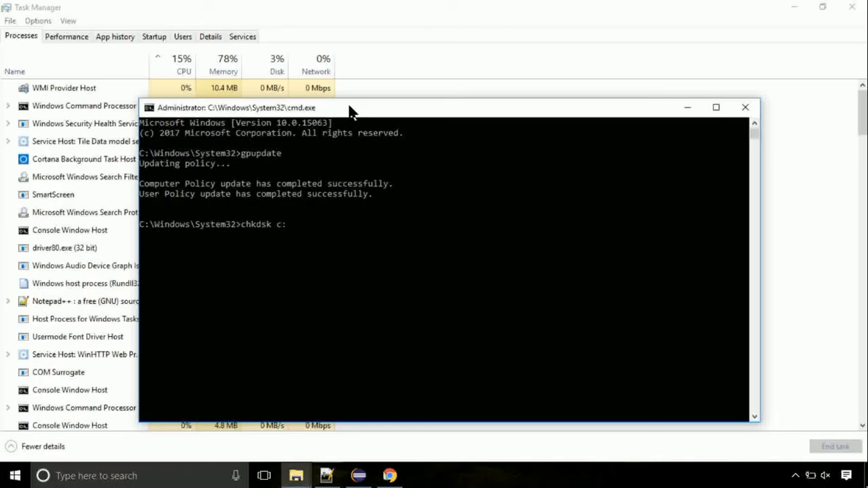